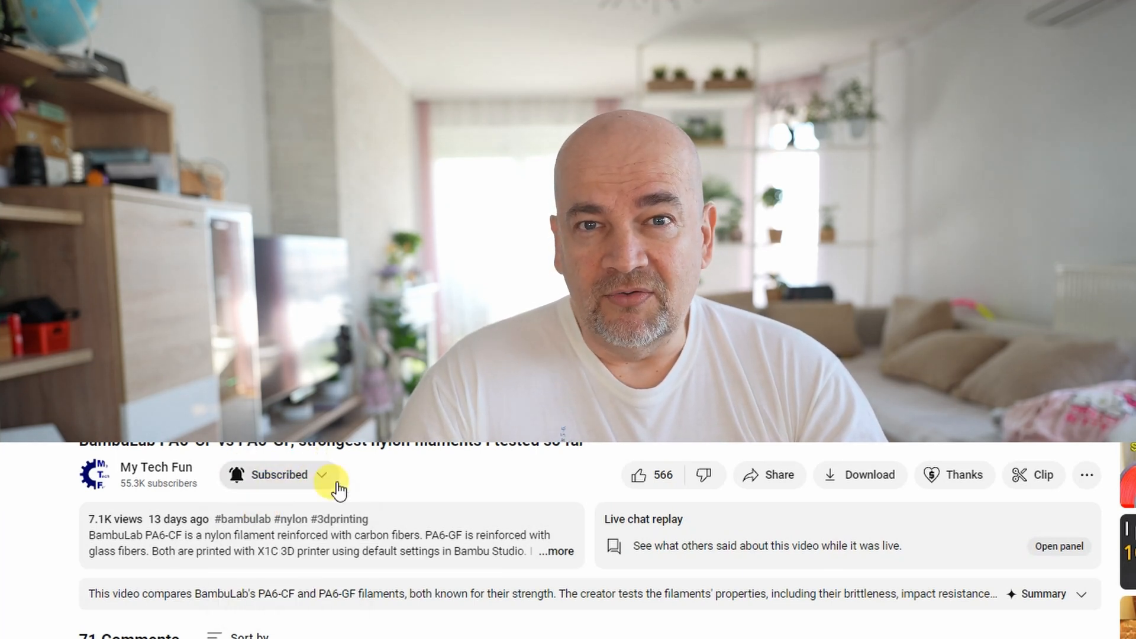
- Like the My Tech Fun nylon filament comparison video, raising likes to 567
left_click(639, 474)
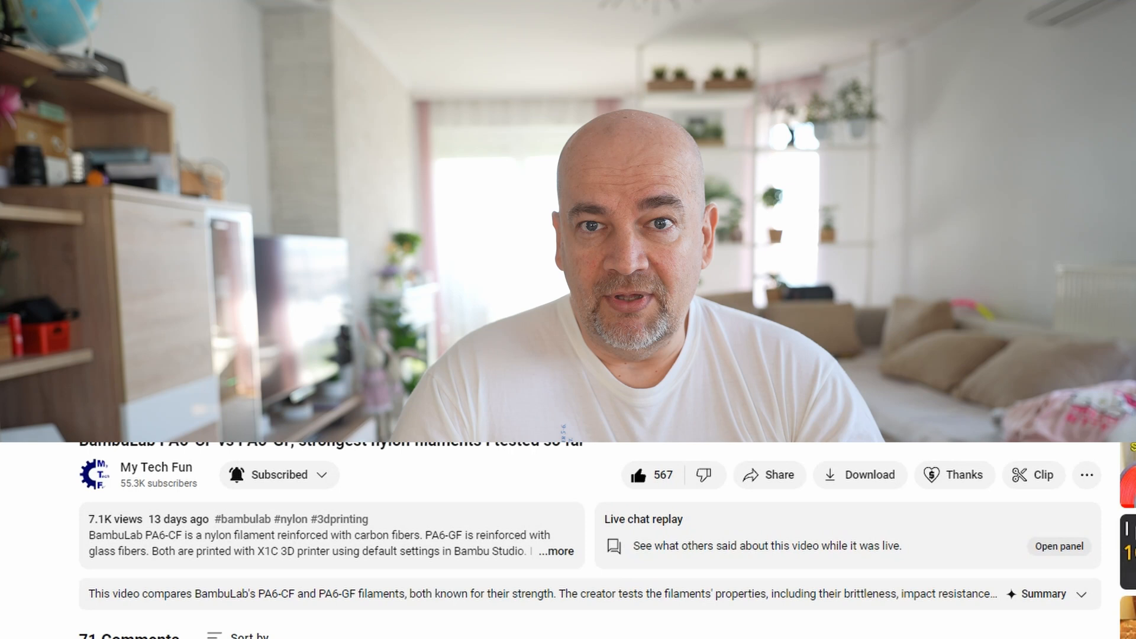